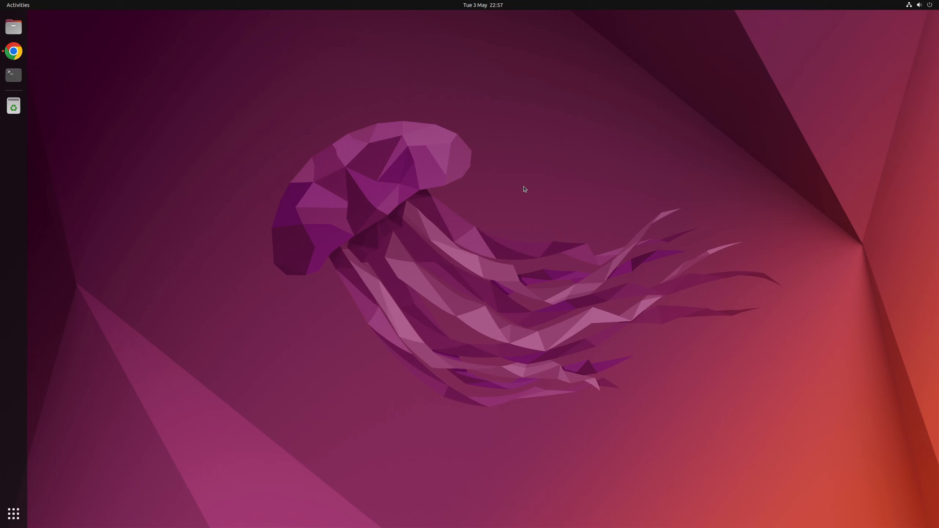
# Step: Launch Google Chrome from the dock
pyautogui.click(13, 51)
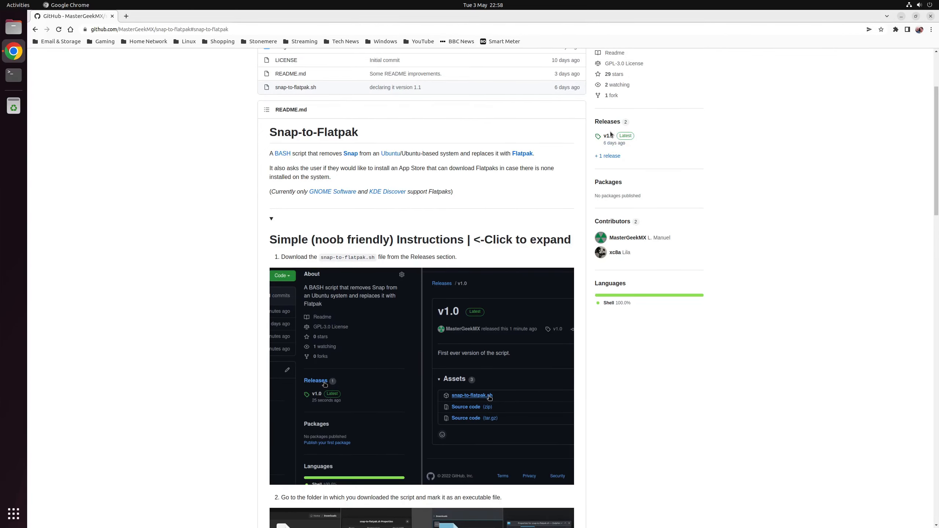
# Step: Download snap-to-flatpak.sh from the v1.1 release assets
pyautogui.click(606, 135)
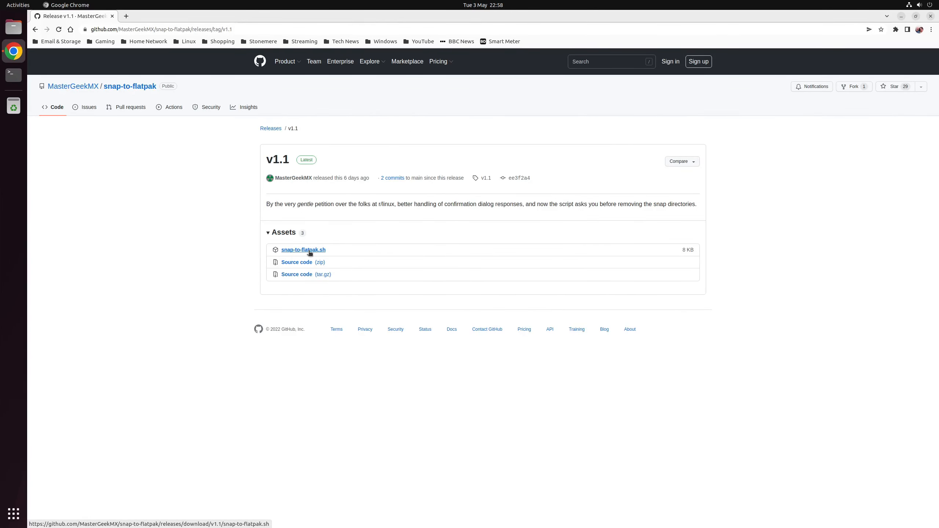
pyautogui.click(309, 249)
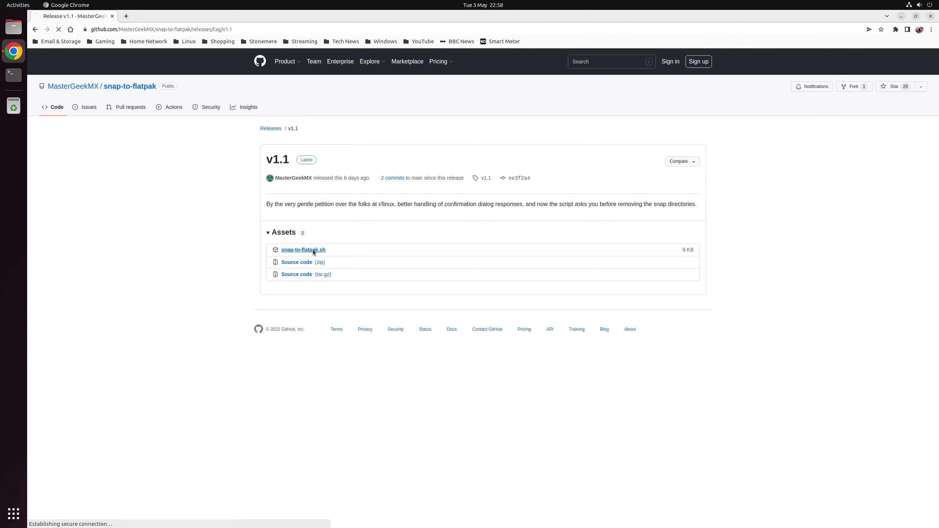
# Step: Locate snap-to-flatpak.sh in Downloads and reach its permission settings to allow execution
pyautogui.click(302, 249)
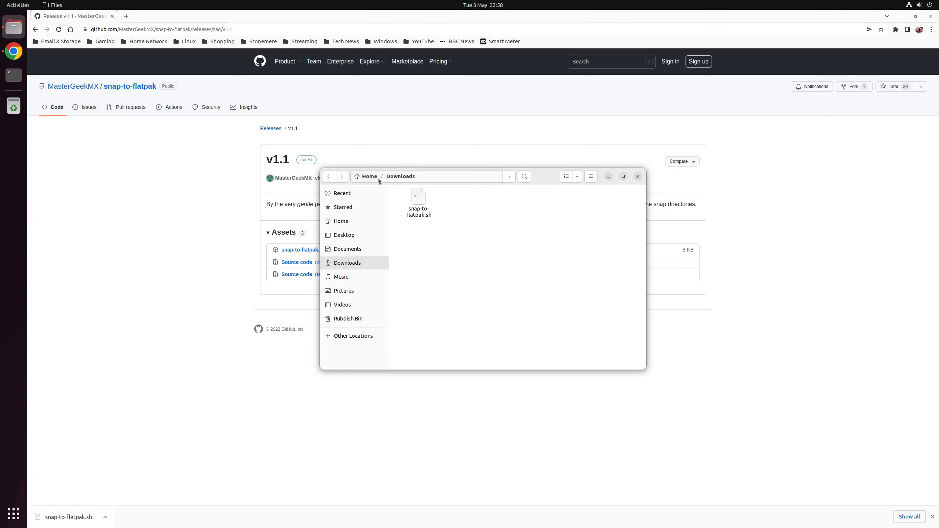
pyautogui.moveTo(453, 250)
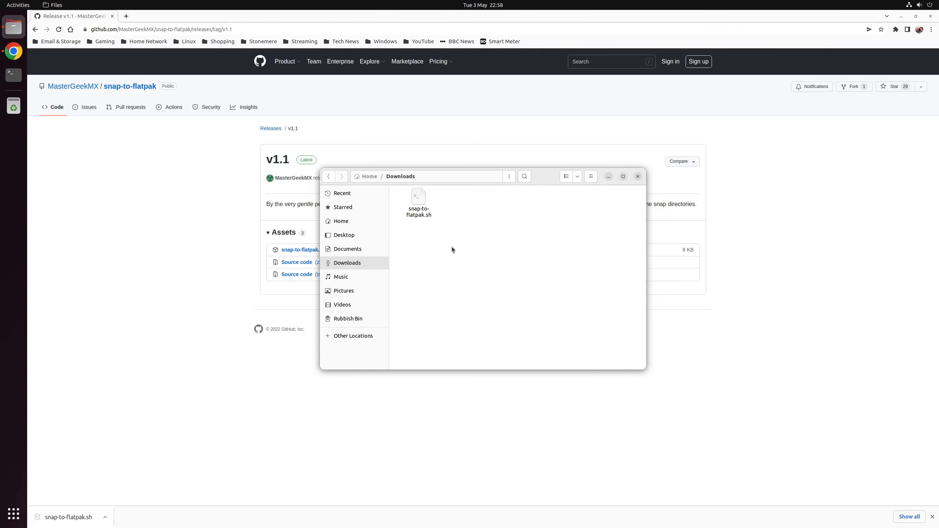
pyautogui.rightClick(418, 198)
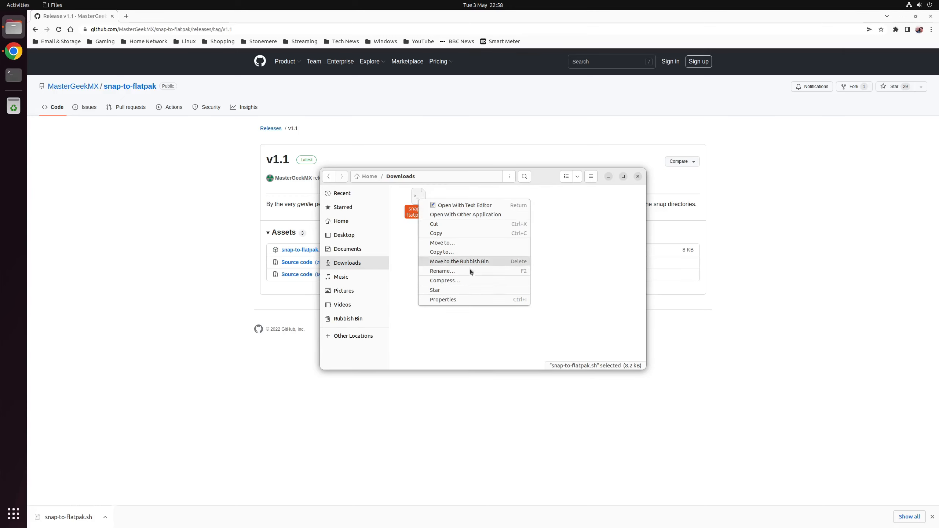
pyautogui.click(443, 299)
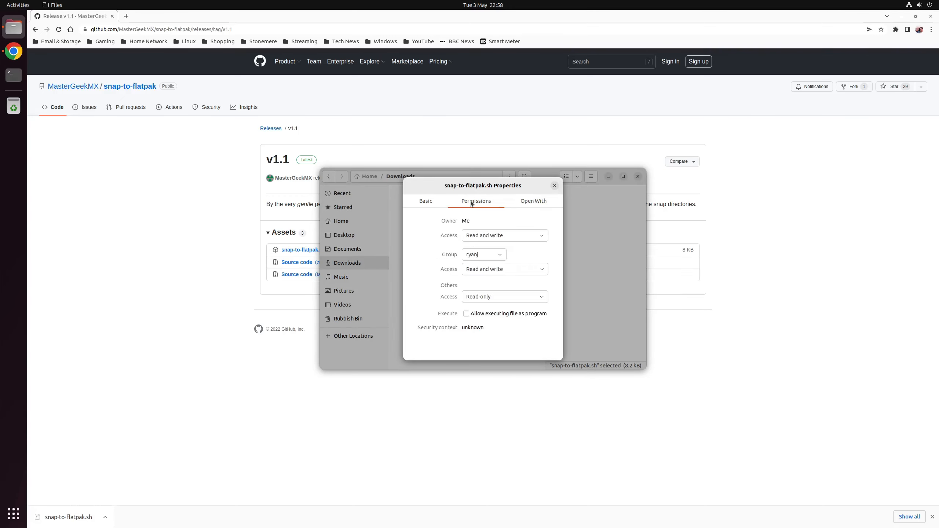
pyautogui.moveTo(448, 319)
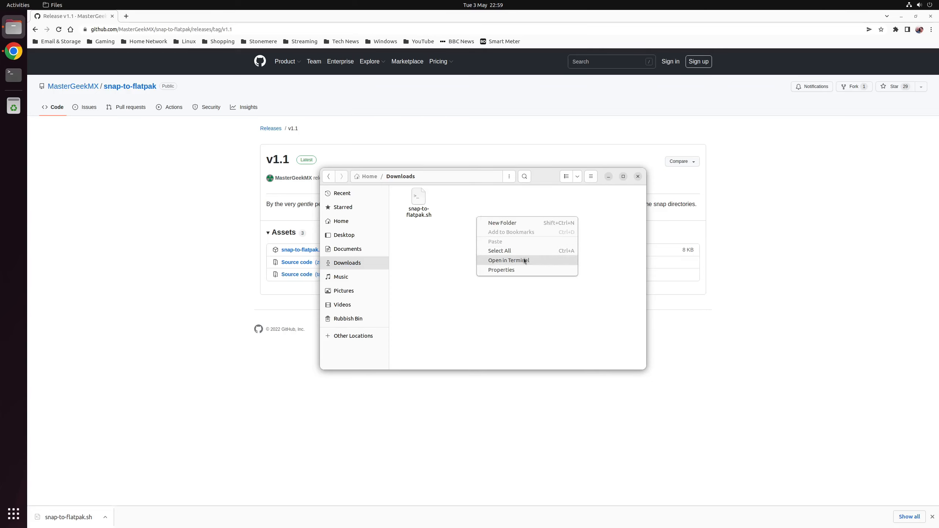
# Step: Run ./snap-to-flatpak.sh in a Downloads terminal, answering y to remove all snaps
pyautogui.click(509, 260)
pyautogui.write('./snap-to-flatpak.sh')
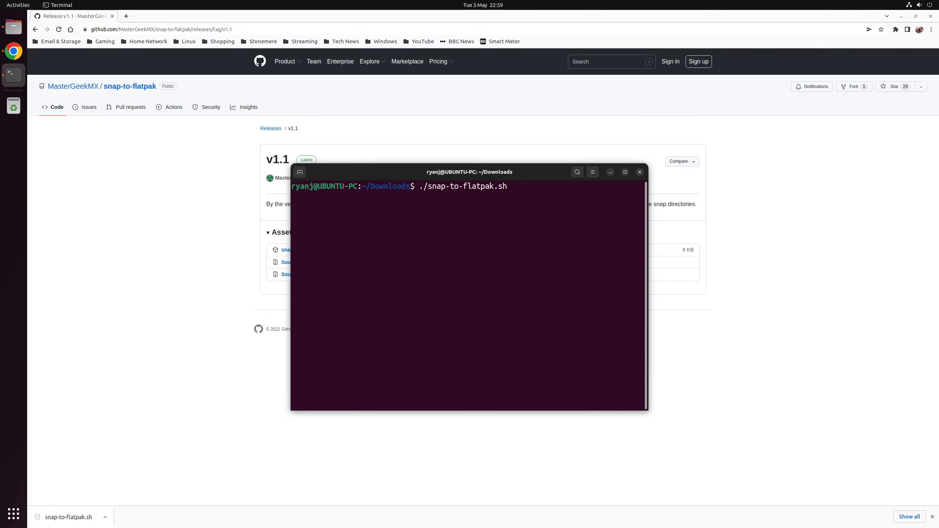
pyautogui.press('Return')
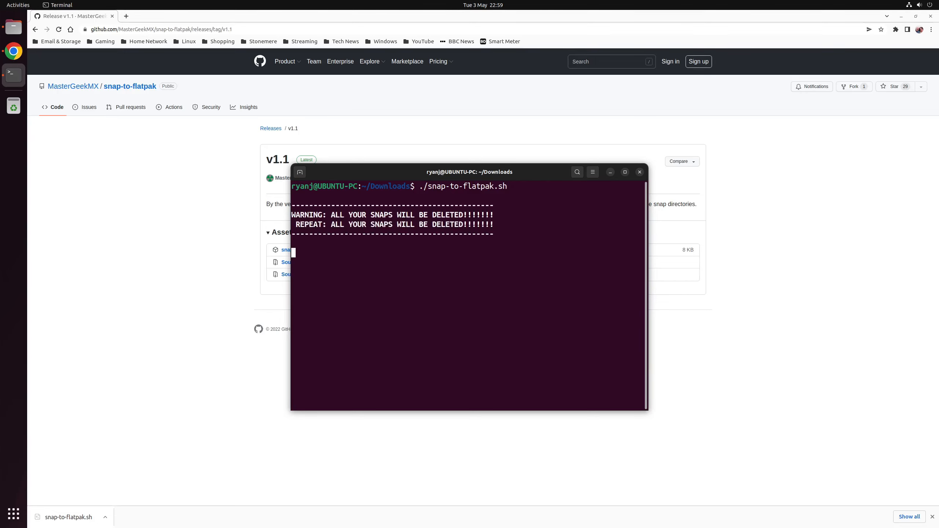
pyautogui.press('Return')
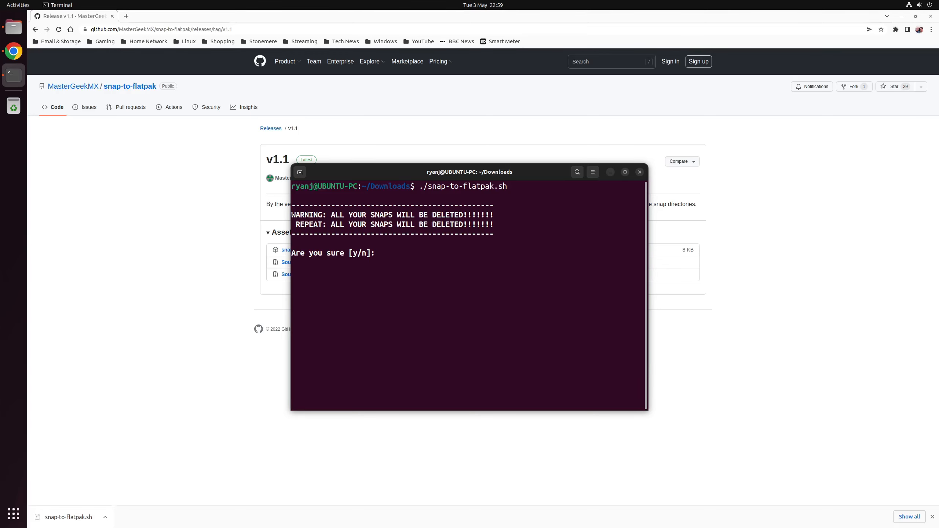
pyautogui.write('y')
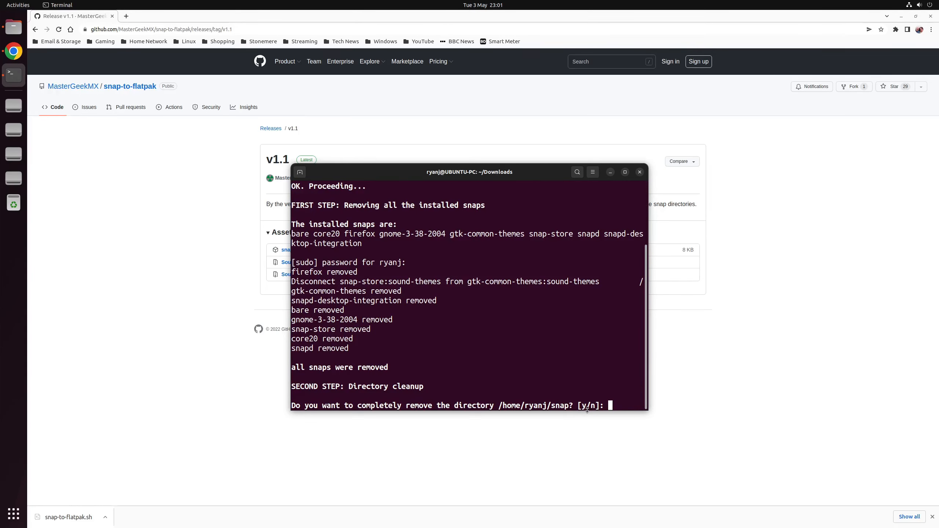
pyautogui.write('y')
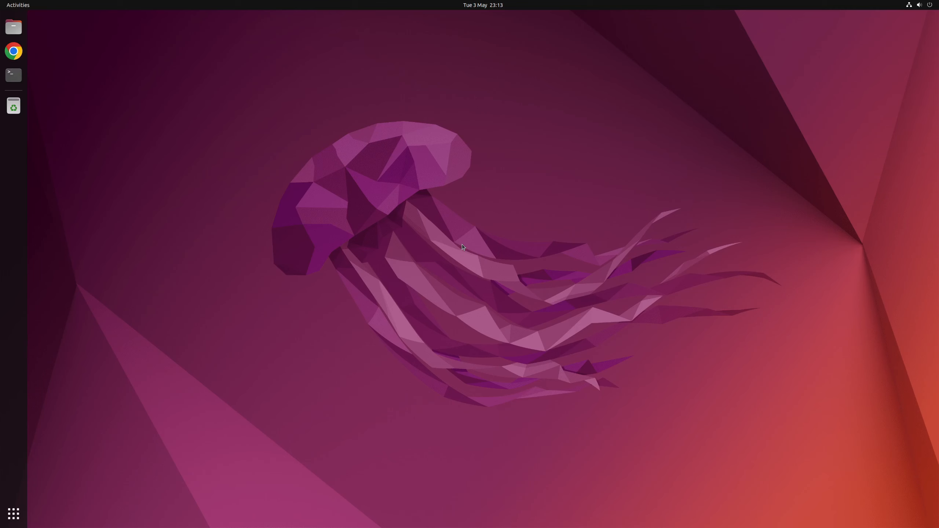
pyautogui.click(13, 515)
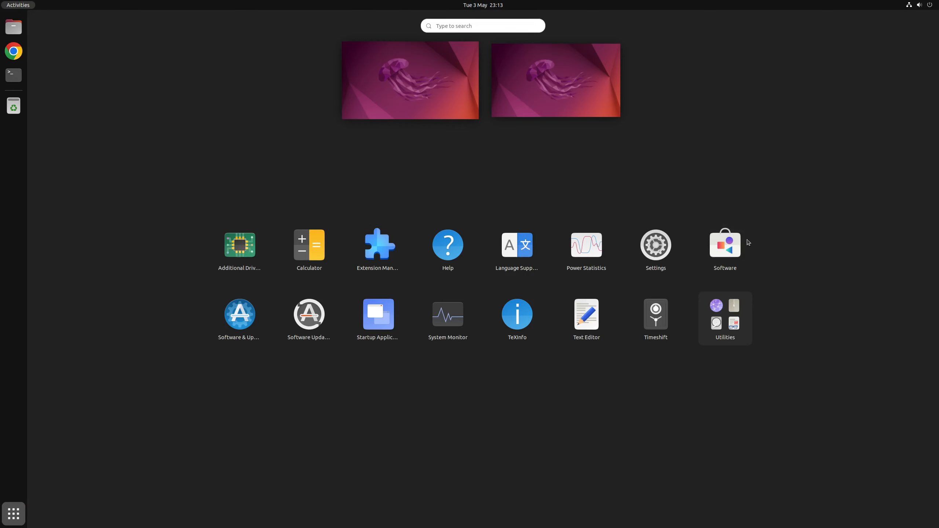
pyautogui.click(724, 245)
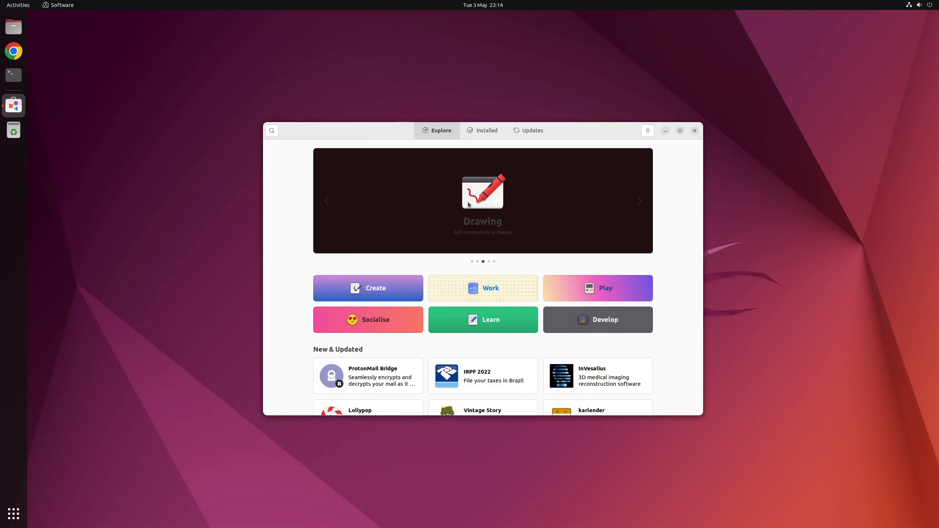
pyautogui.click(695, 130)
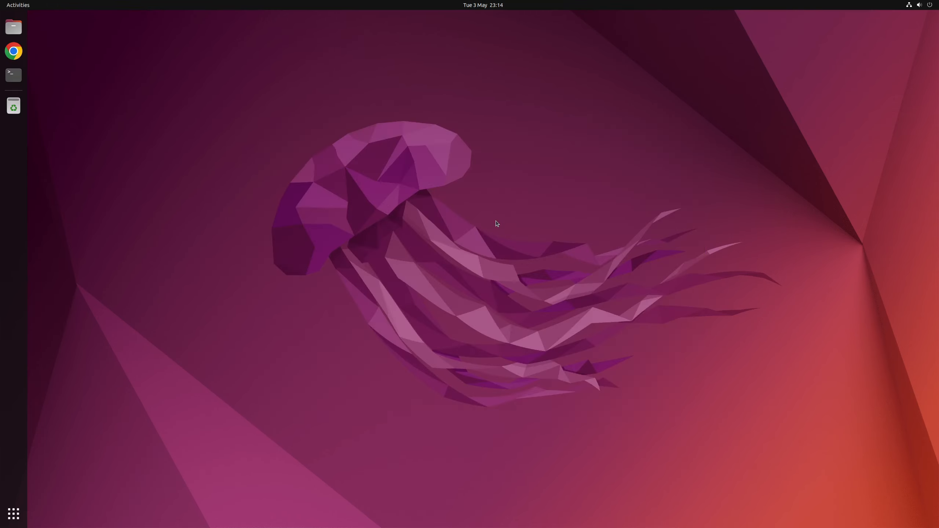